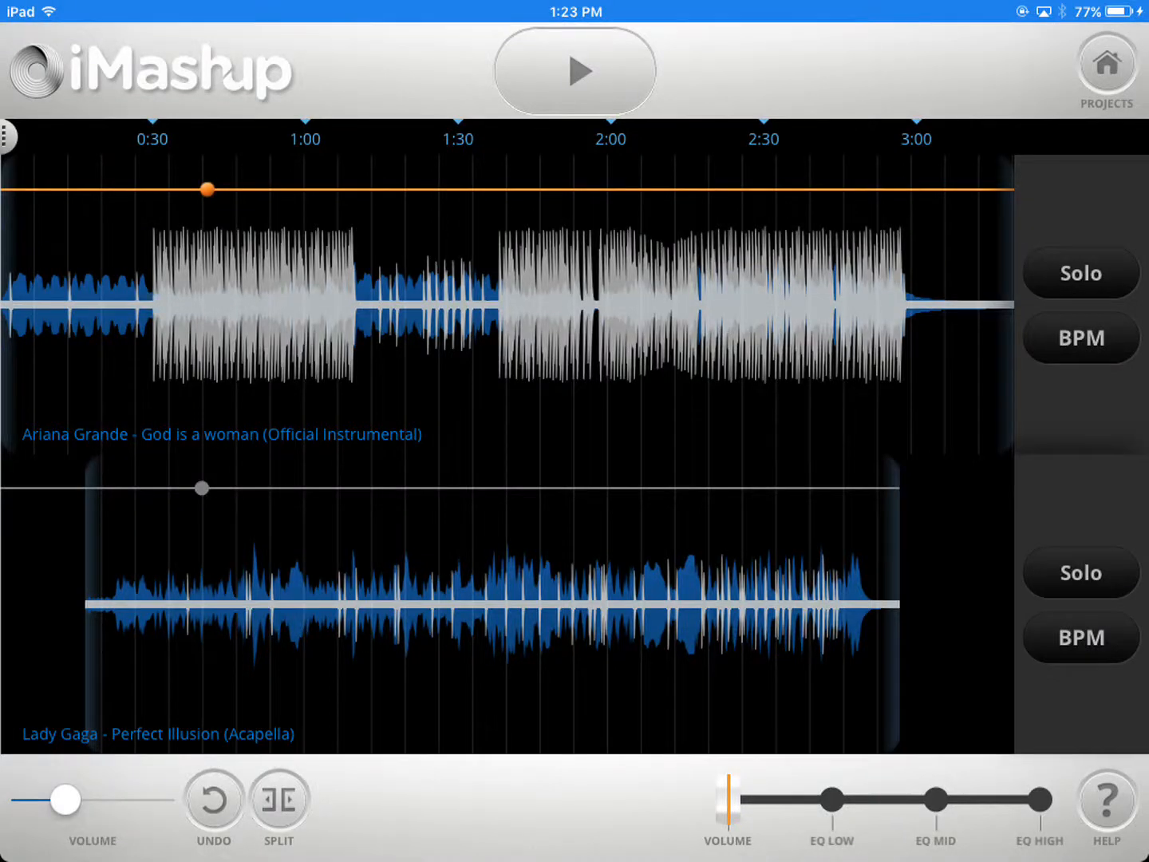
# Start playback of the Ariana Grande instrumental and Lady Gaga acapella mashup.
pyautogui.click(573, 72)
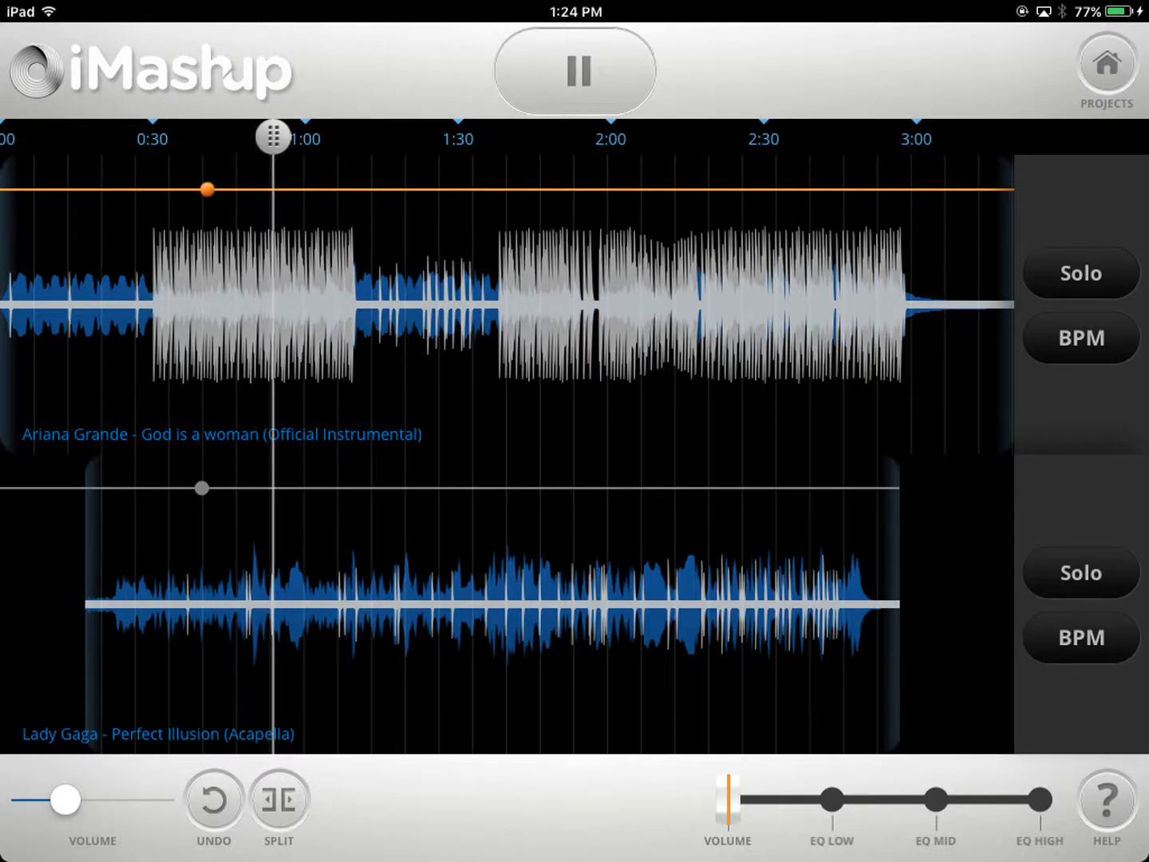
# Follow the advancing playhead along the timeline as playback runs toward the 1:50 mark.
pyautogui.moveTo(272, 137); pyautogui.dragTo(285, 137)
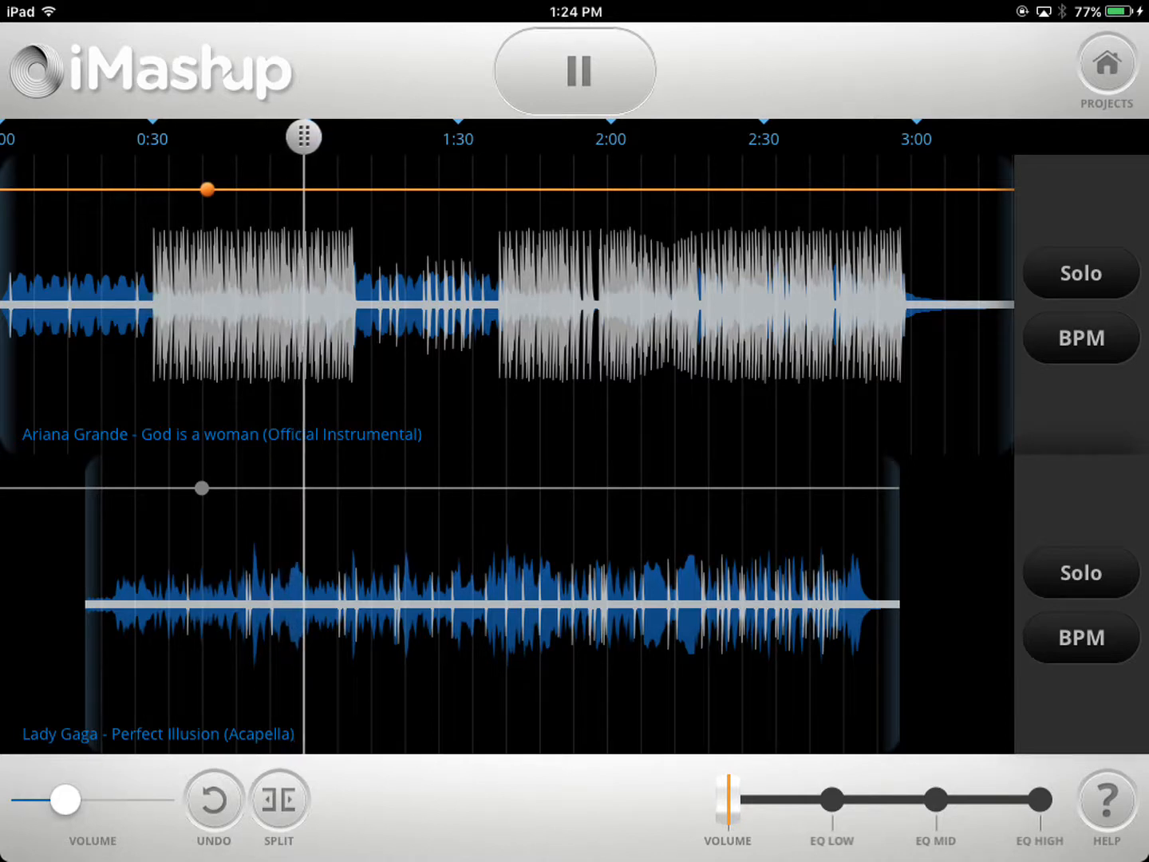
pyautogui.moveTo(304, 136); pyautogui.dragTo(313, 136)
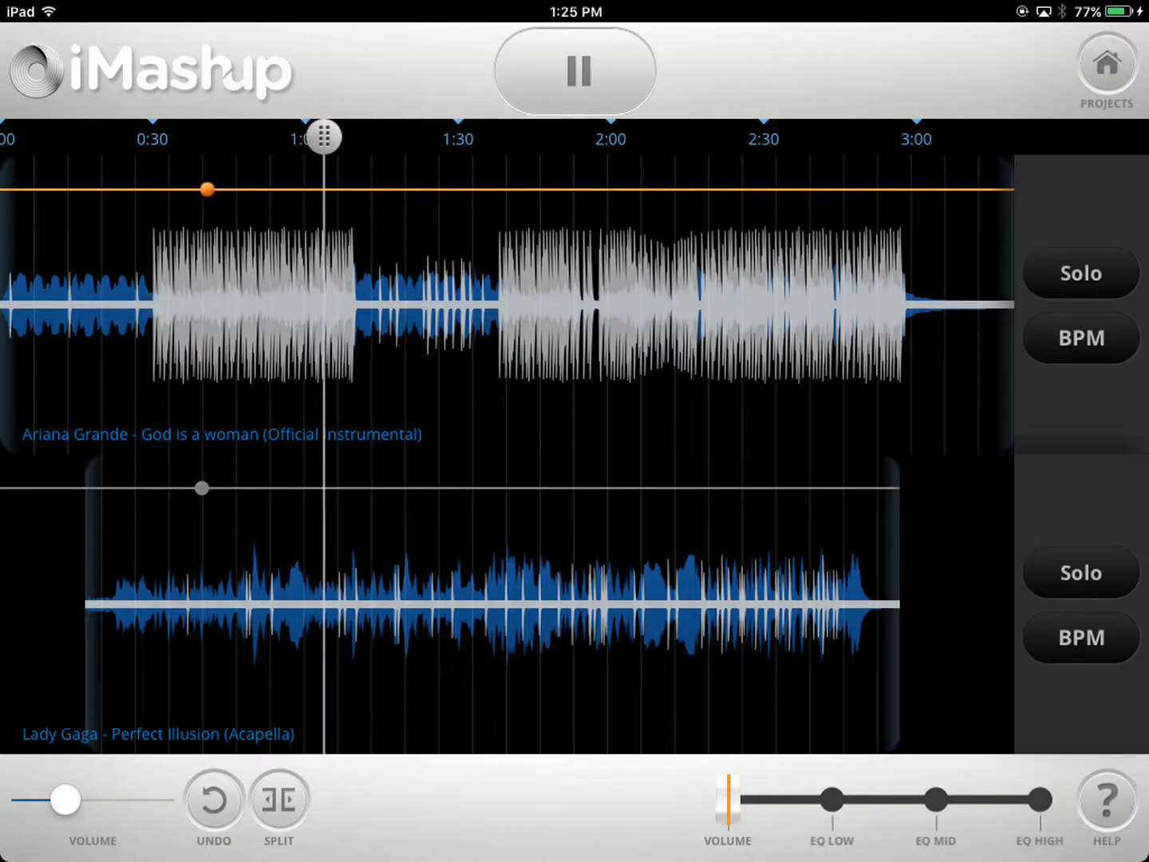
pyautogui.moveTo(323, 136); pyautogui.dragTo(334, 137)
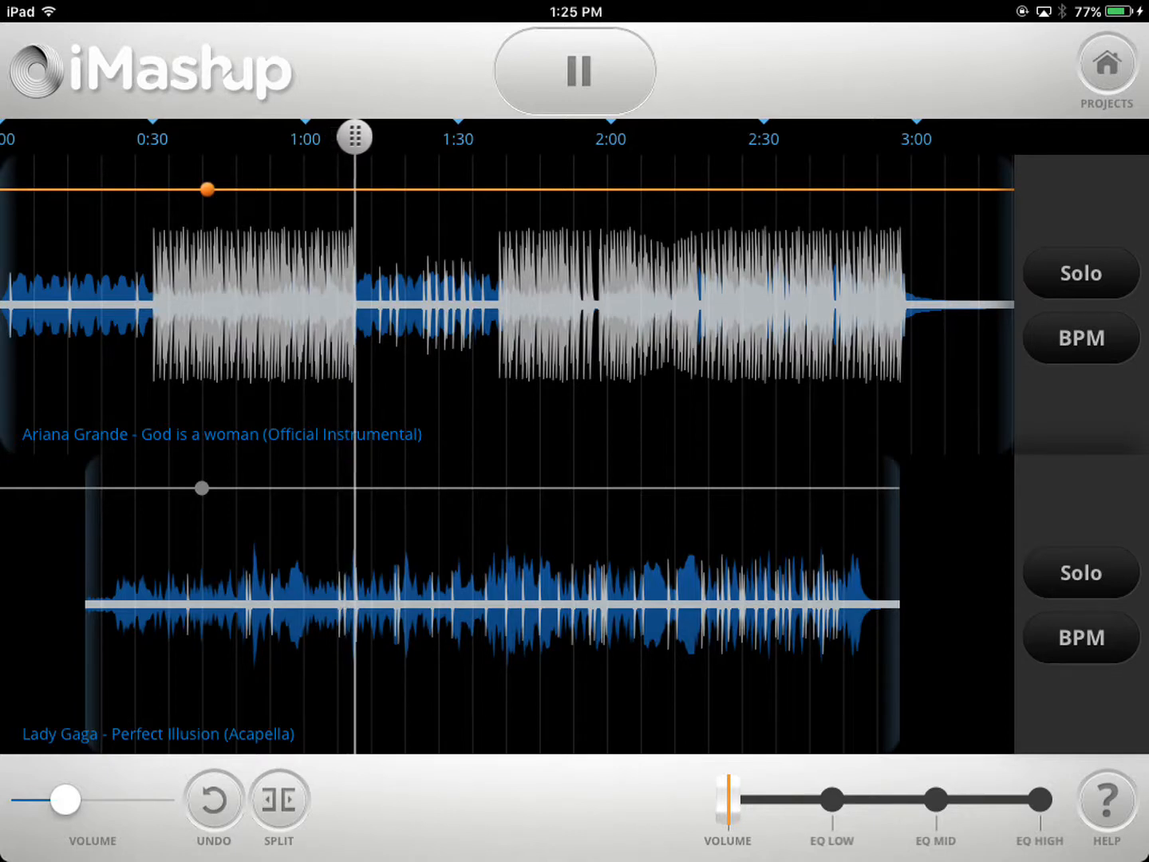
pyautogui.moveTo(355, 136); pyautogui.dragTo(366, 137)
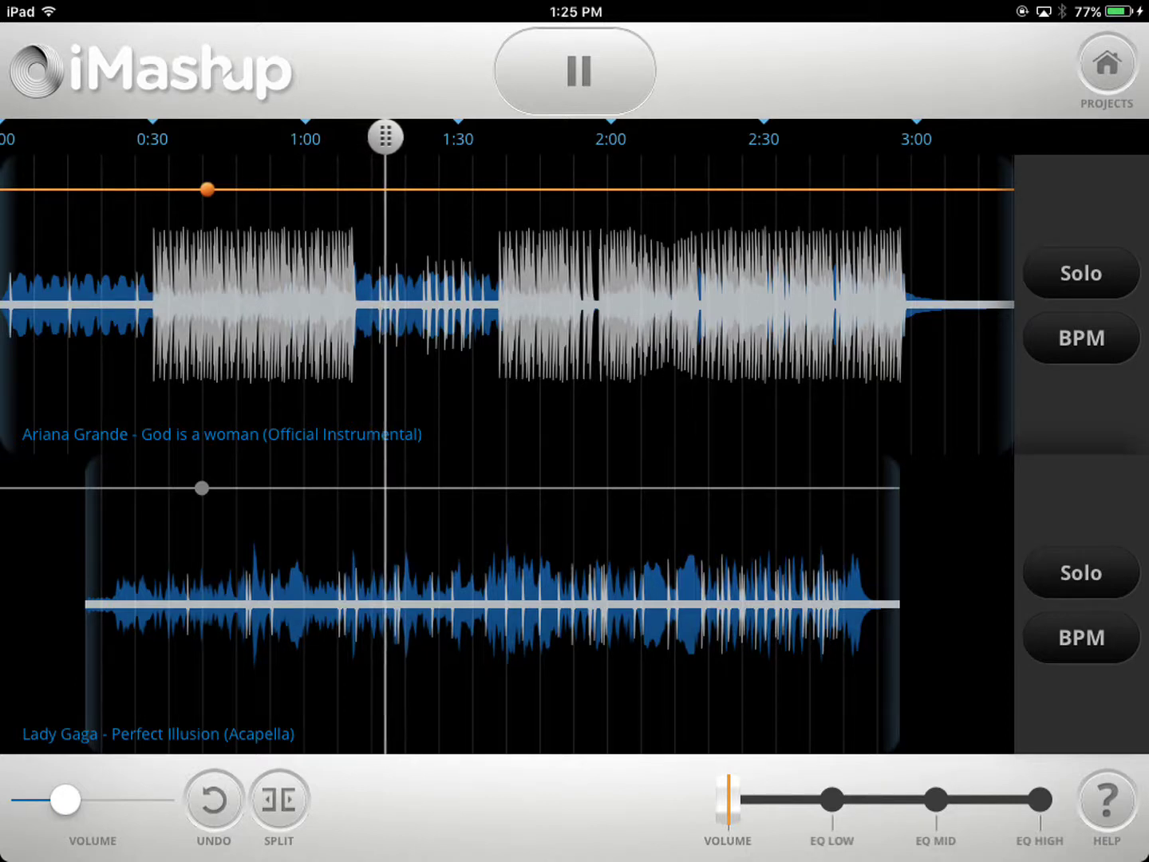
pyautogui.moveTo(386, 137); pyautogui.dragTo(397, 137)
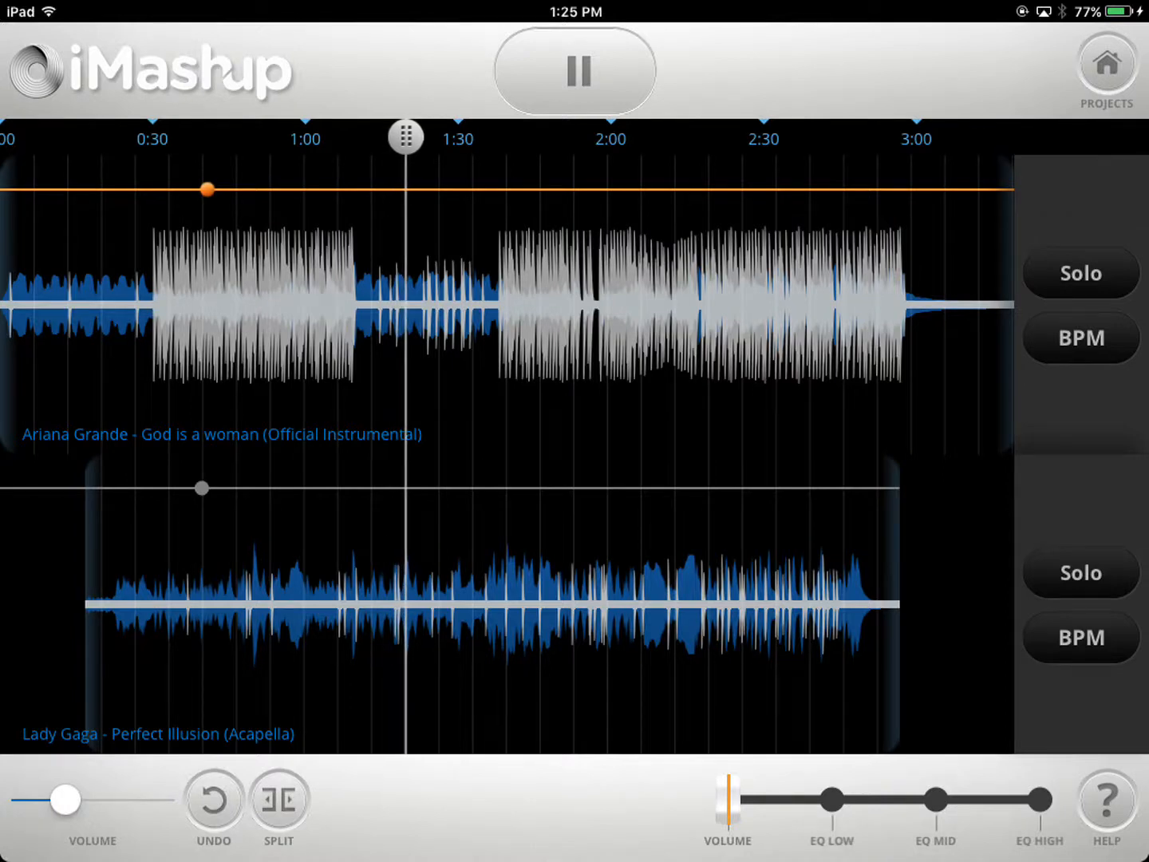
pyautogui.moveTo(407, 137); pyautogui.dragTo(416, 137)
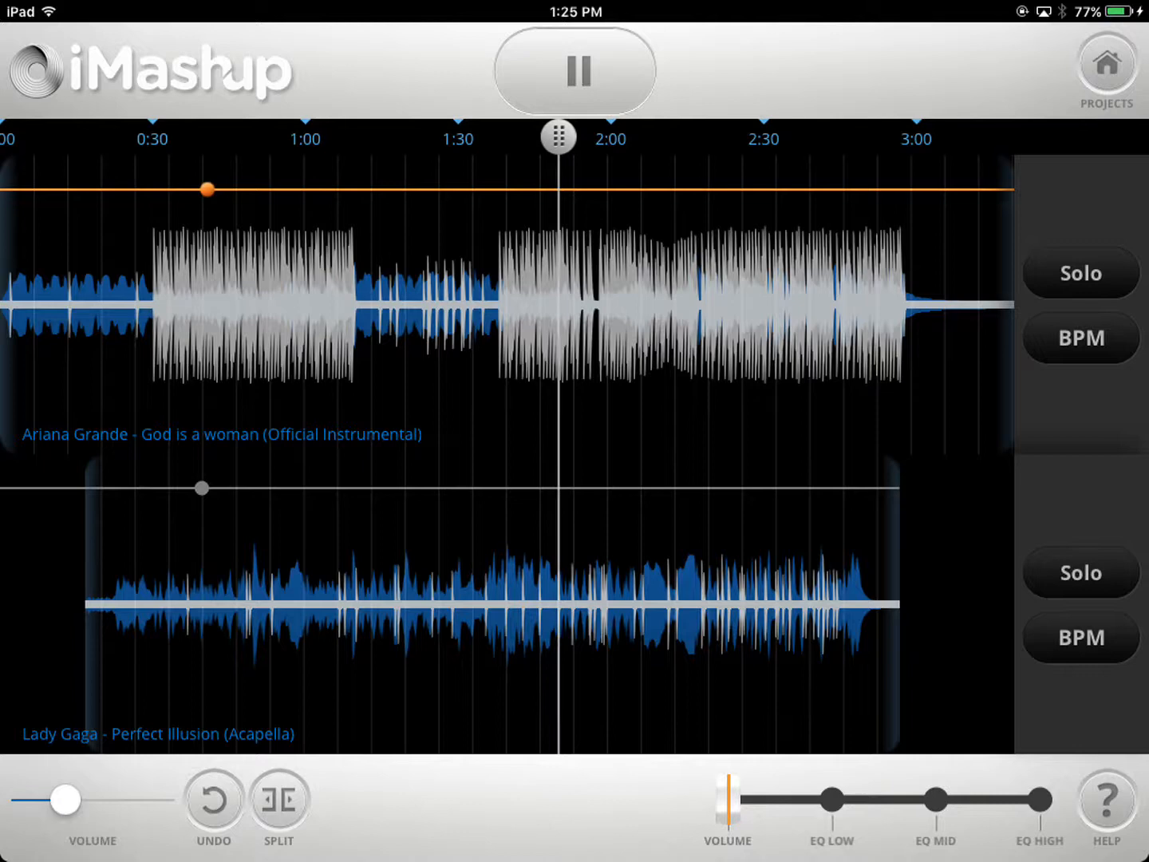
pyautogui.moveTo(568, 137)
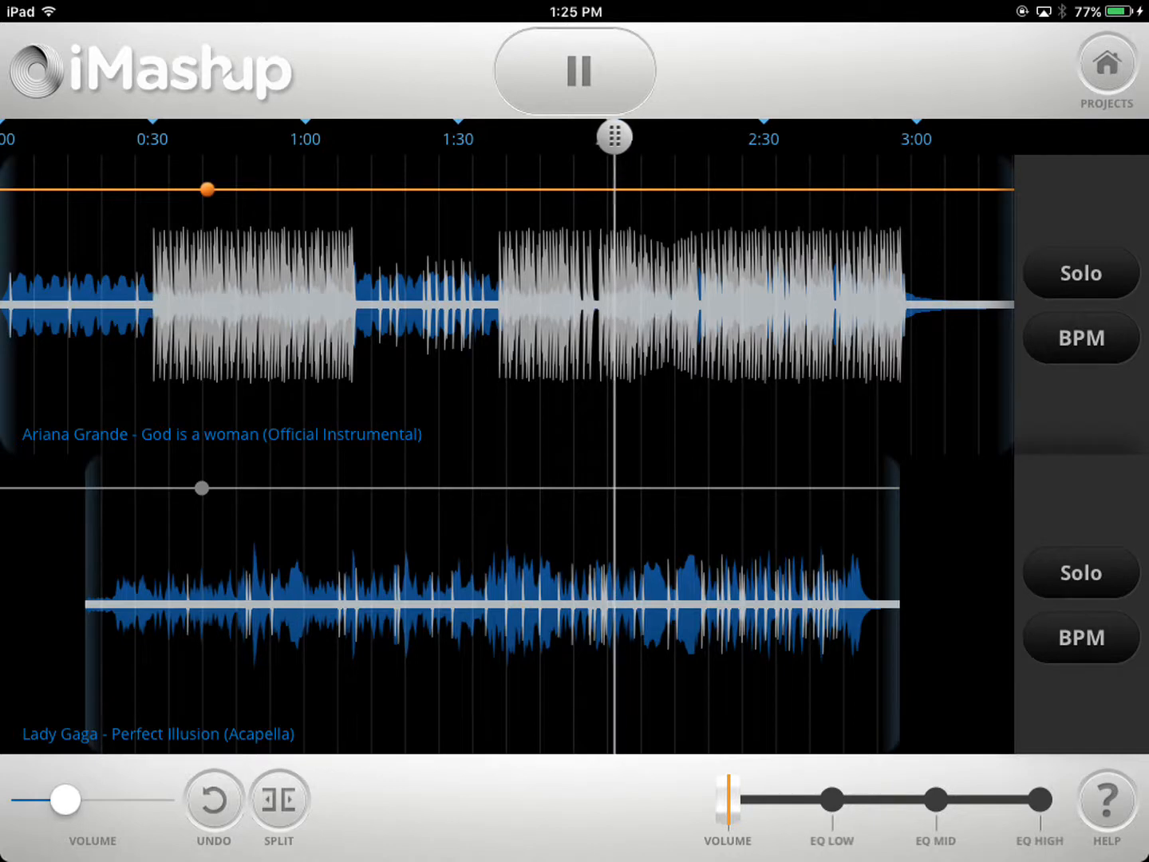
# Keep tracking the playhead along the timeline as playback passes two minutes, near 2:18.
pyautogui.moveTo(614, 136); pyautogui.dragTo(625, 136)
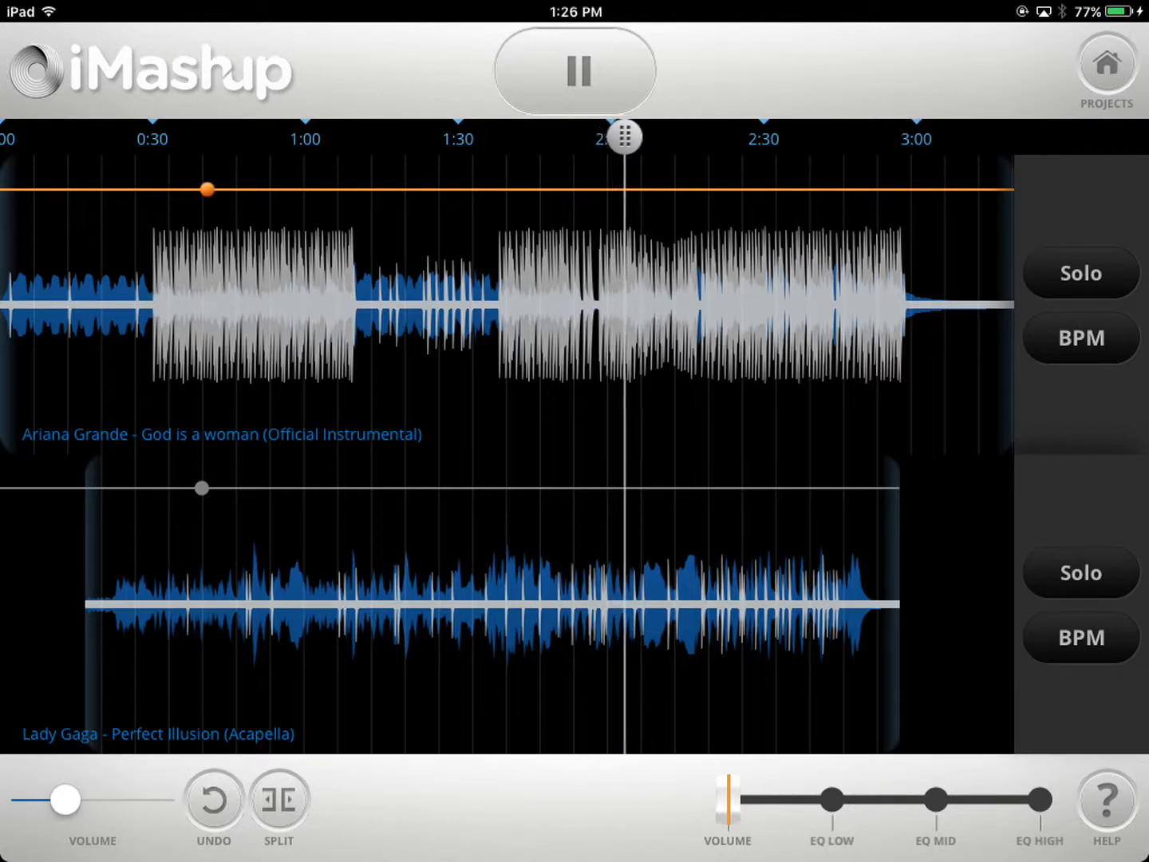
pyautogui.moveTo(625, 136); pyautogui.dragTo(634, 136)
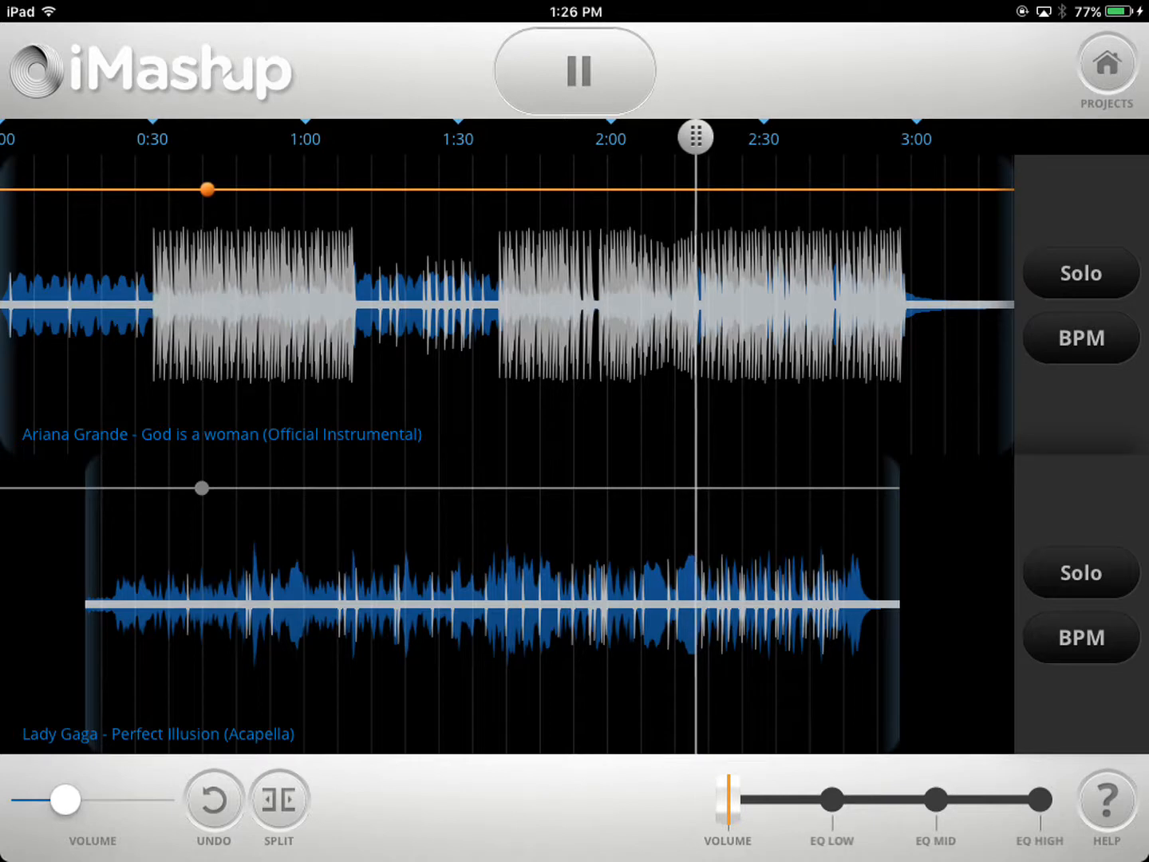
pyautogui.moveTo(696, 137); pyautogui.dragTo(706, 138)
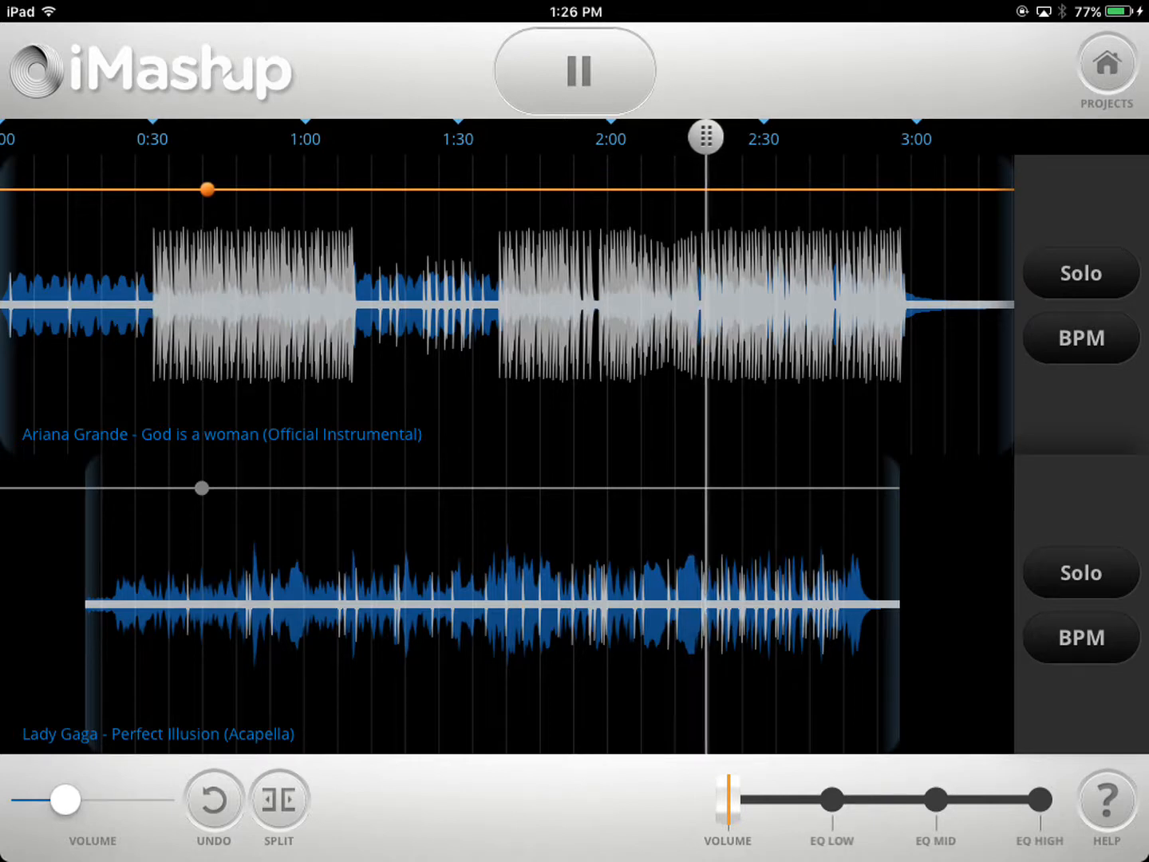